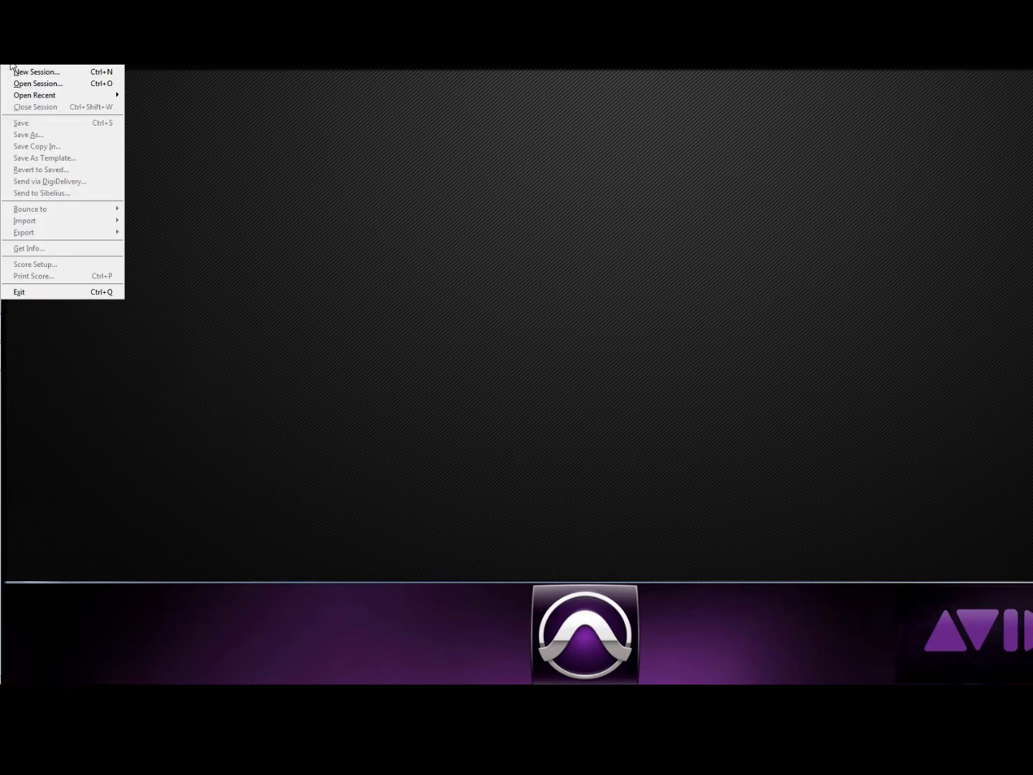
{"action": "mouse_move", "coordinate": [36, 71]}
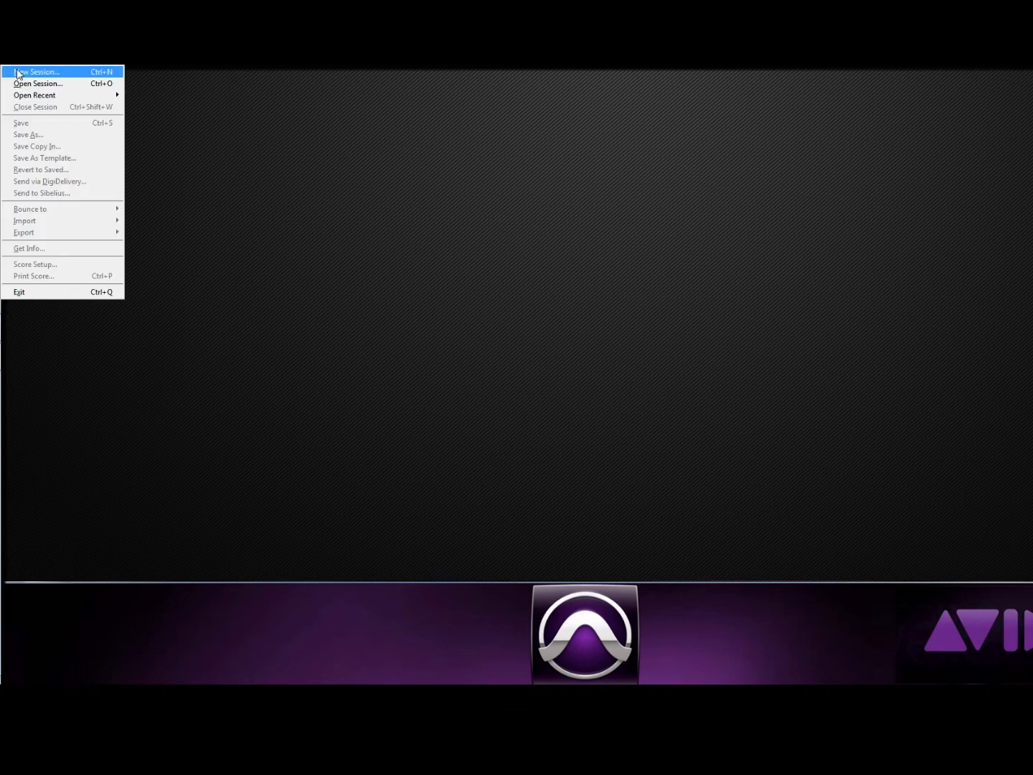
Start a new blank session from the File menu's New Session command
{"action": "left_click", "coordinate": [37, 71]}
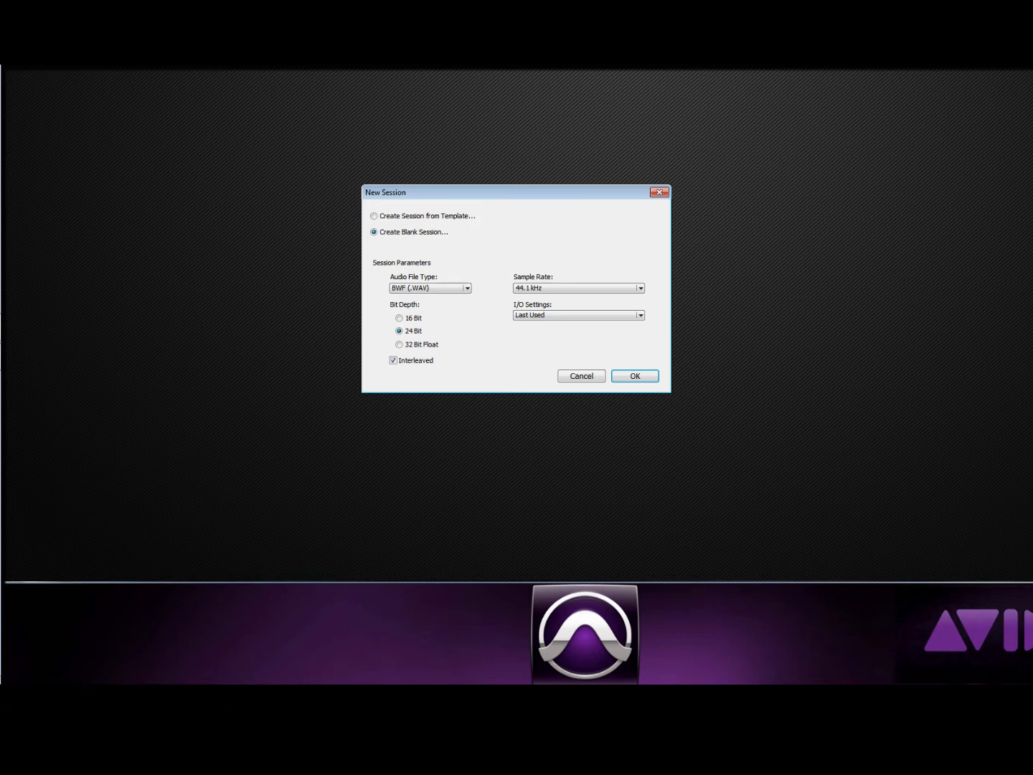
{"action": "left_click", "coordinate": [429, 288]}
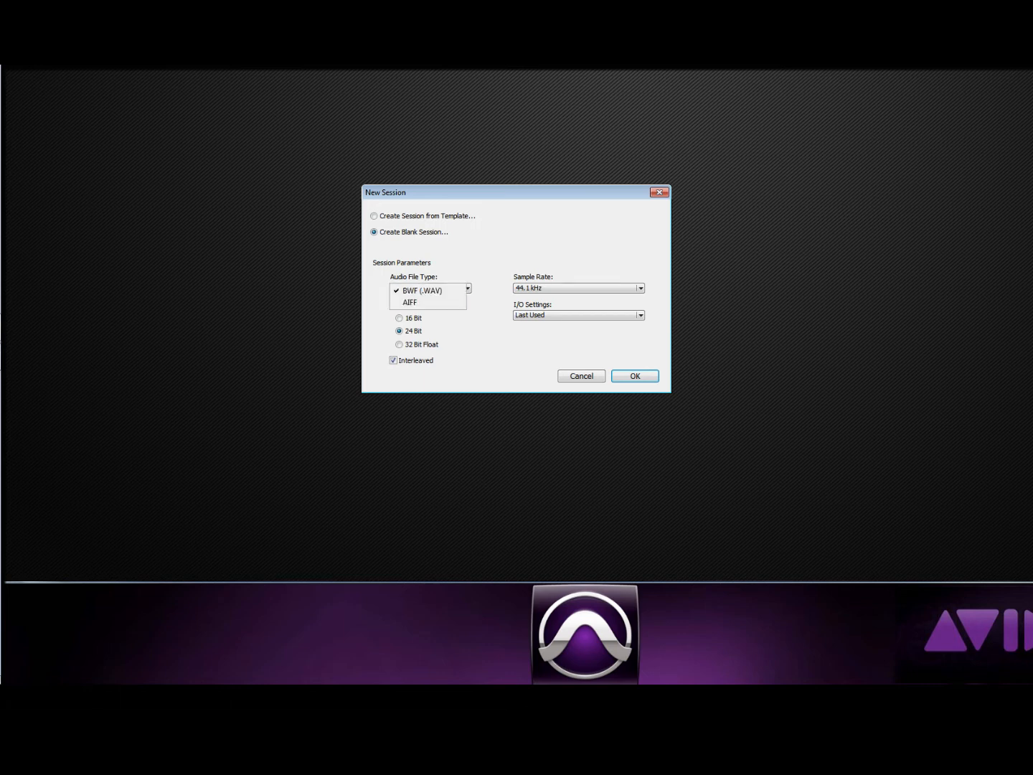
{"action": "left_click", "coordinate": [424, 291]}
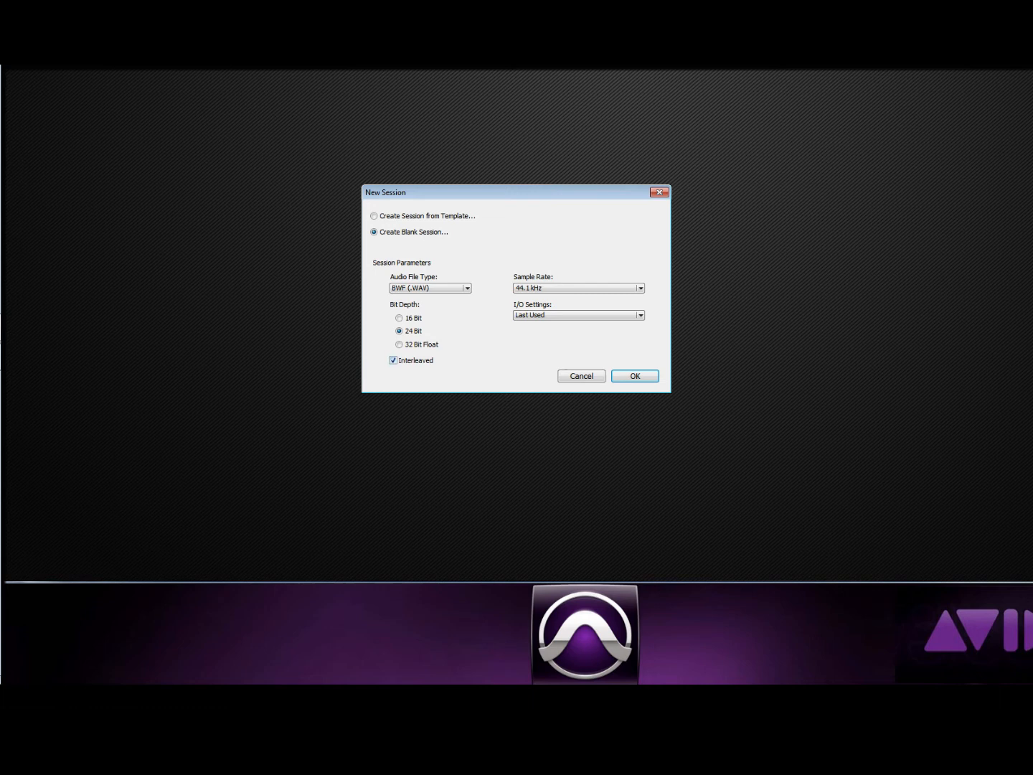
Keep 44.1 kHz and 24-bit, choose Stereo Mix I/O, and confirm the session settings
{"action": "left_click", "coordinate": [639, 287]}
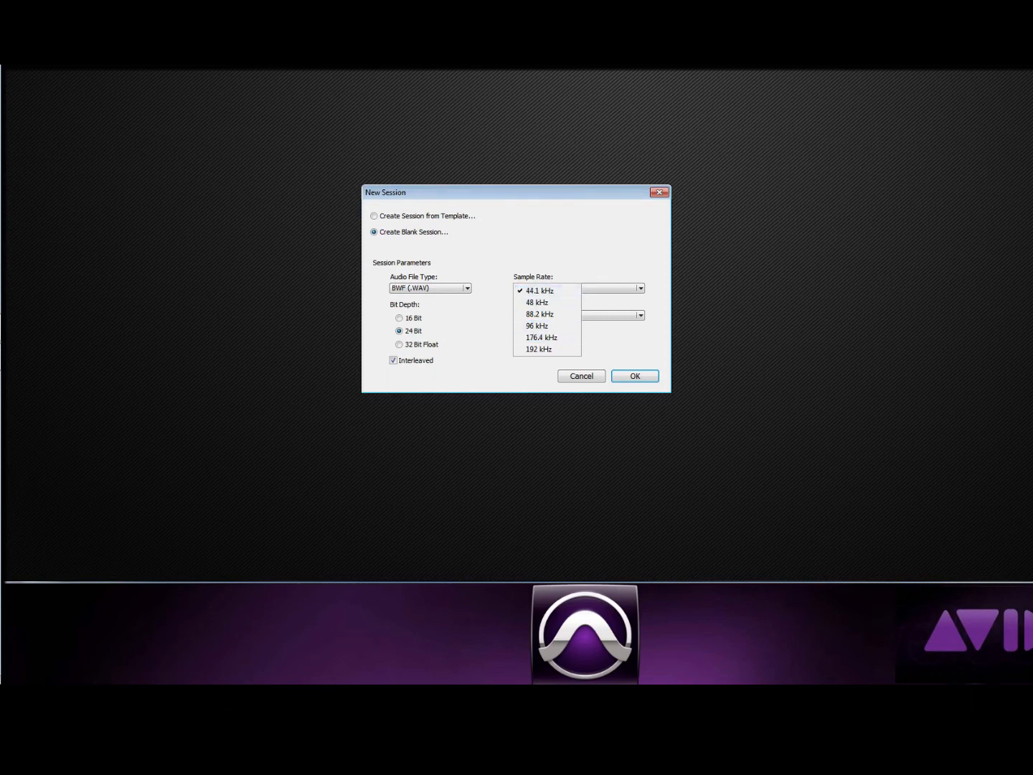
{"action": "left_click", "coordinate": [637, 315]}
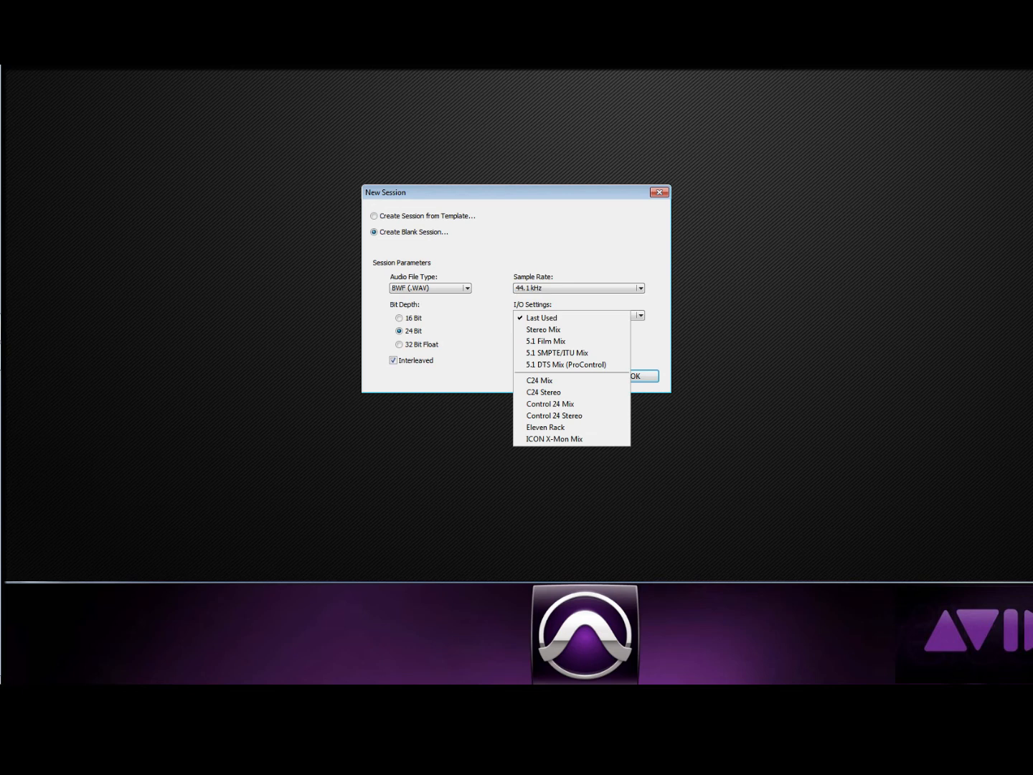
{"action": "mouse_move", "coordinate": [543, 329]}
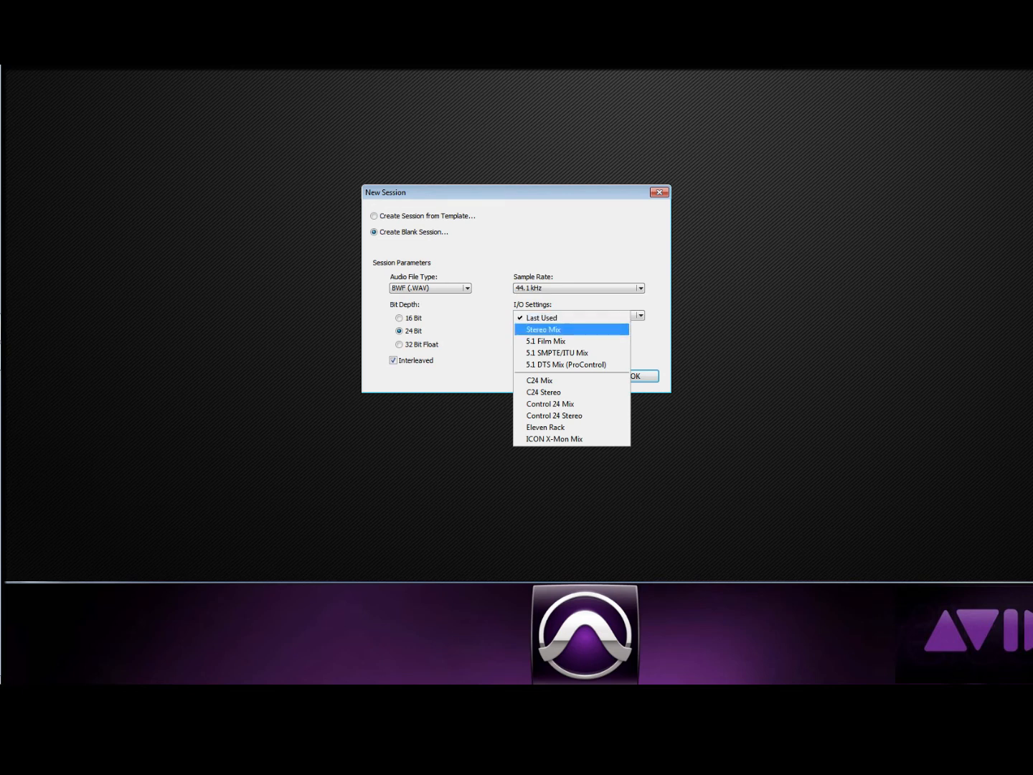
{"action": "left_click", "coordinate": [543, 328]}
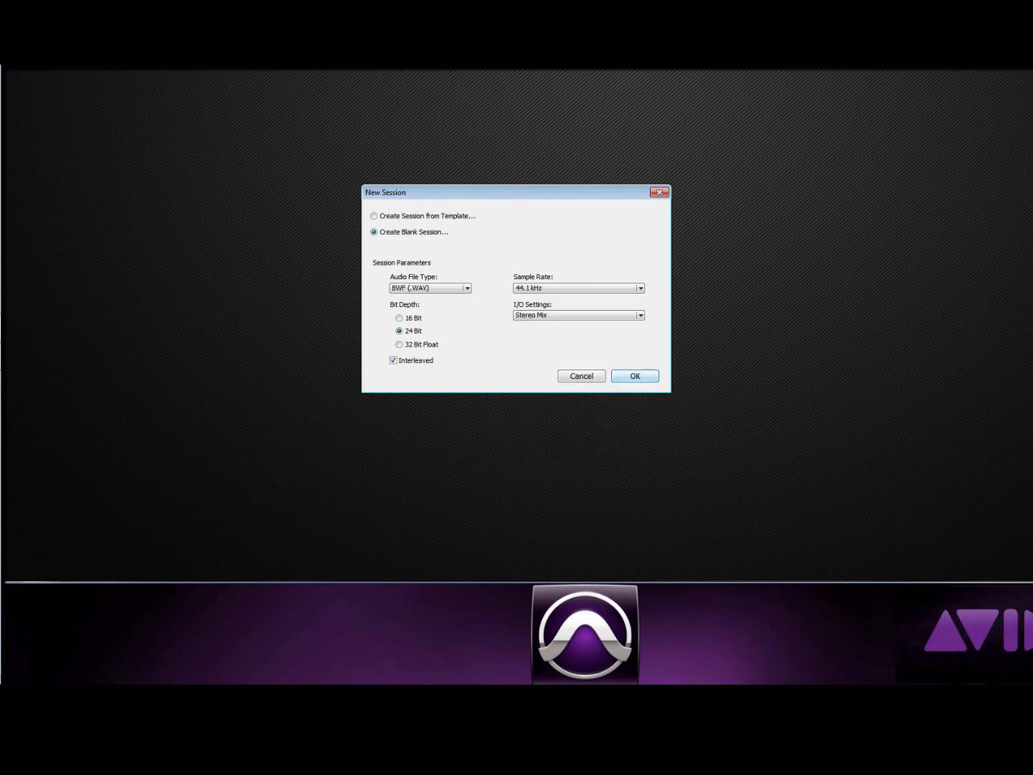
{"action": "left_click", "coordinate": [634, 375]}
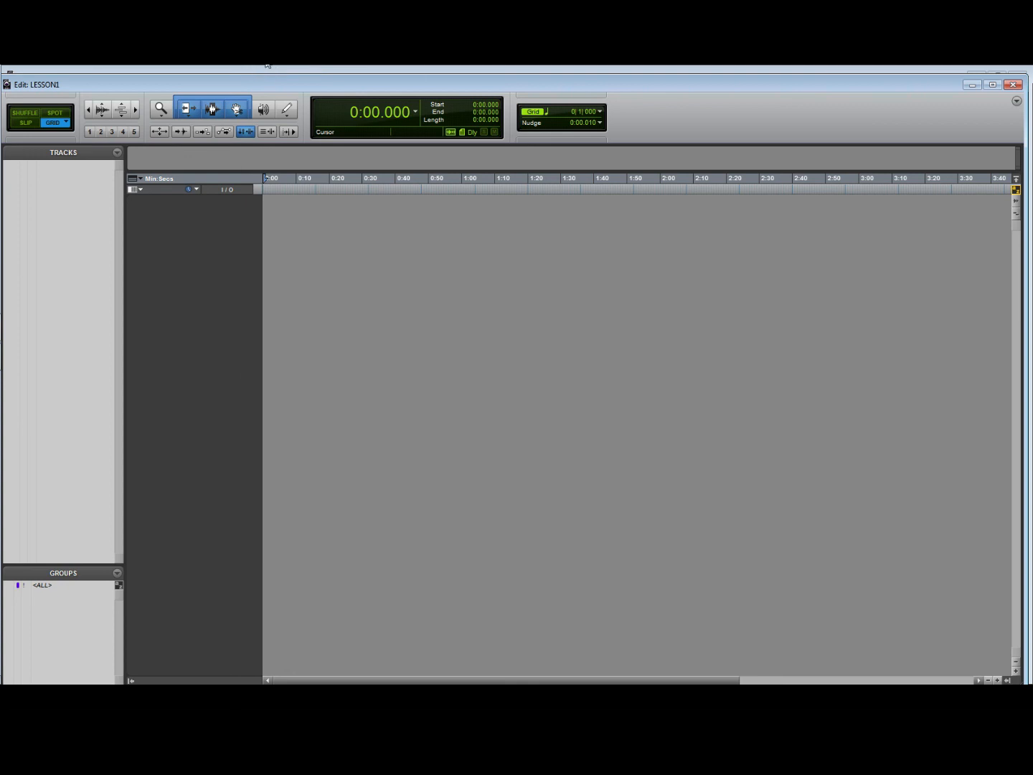
{"action": "left_click", "coordinate": [269, 64]}
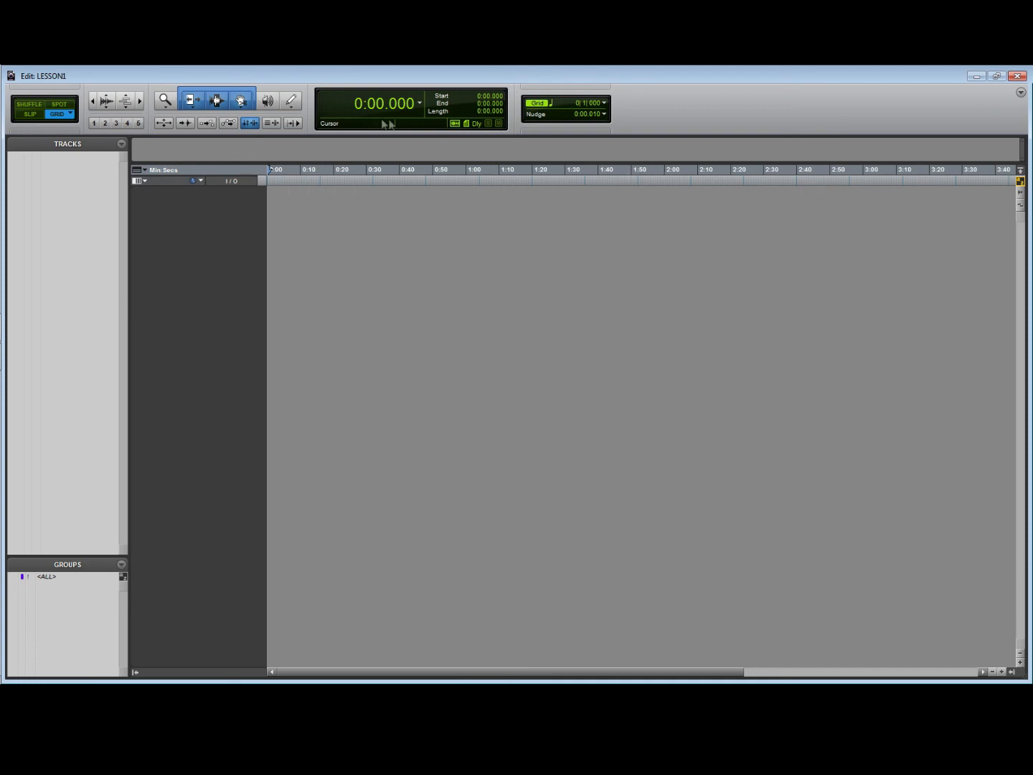
Save the session as LESSON1 in its LESSON1 folder via Save As
{"action": "left_click", "coordinate": [25, 65]}
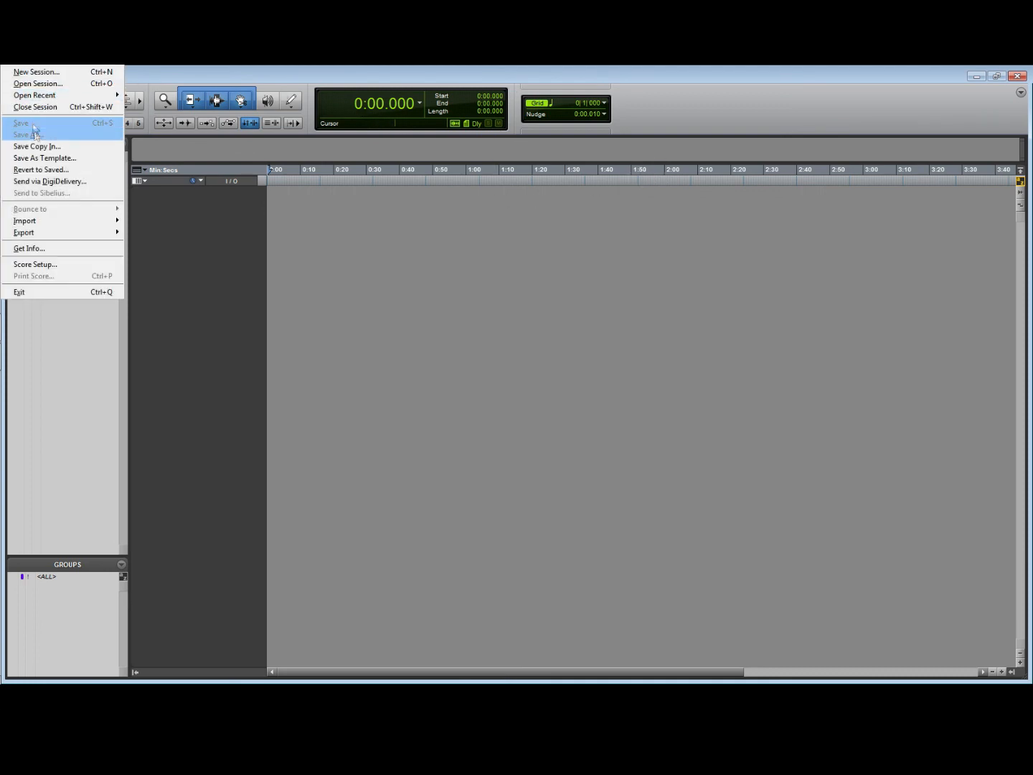
{"action": "left_click", "coordinate": [26, 134]}
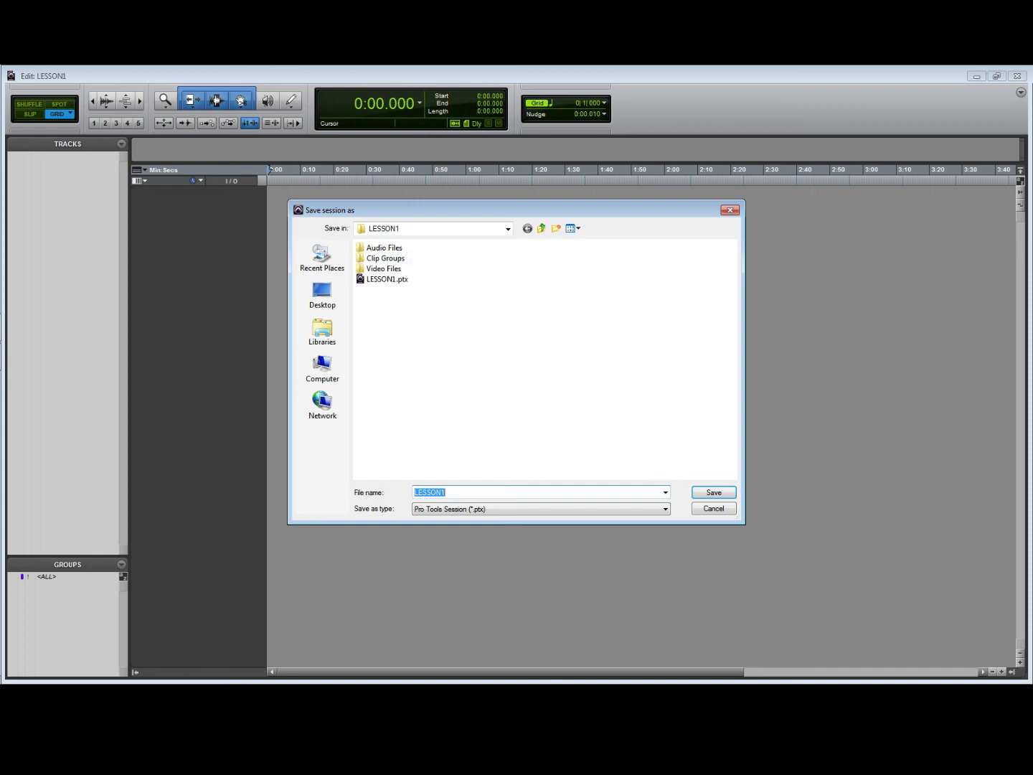
{"action": "left_click", "coordinate": [712, 507]}
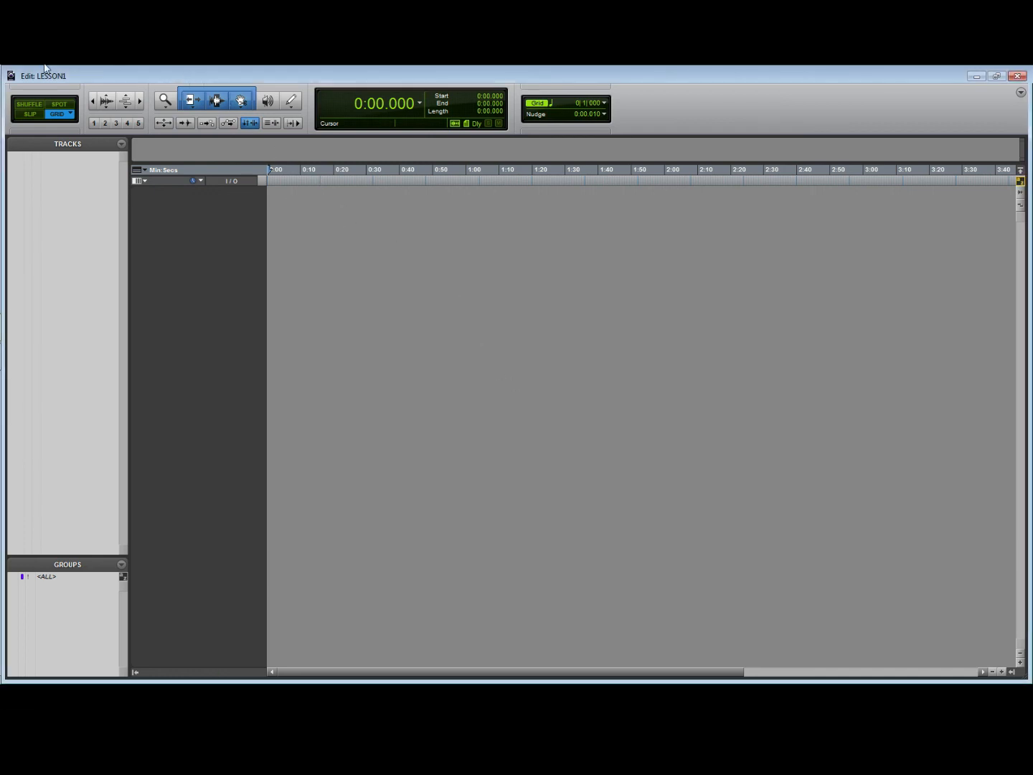
{"action": "mouse_move", "coordinate": [256, 201]}
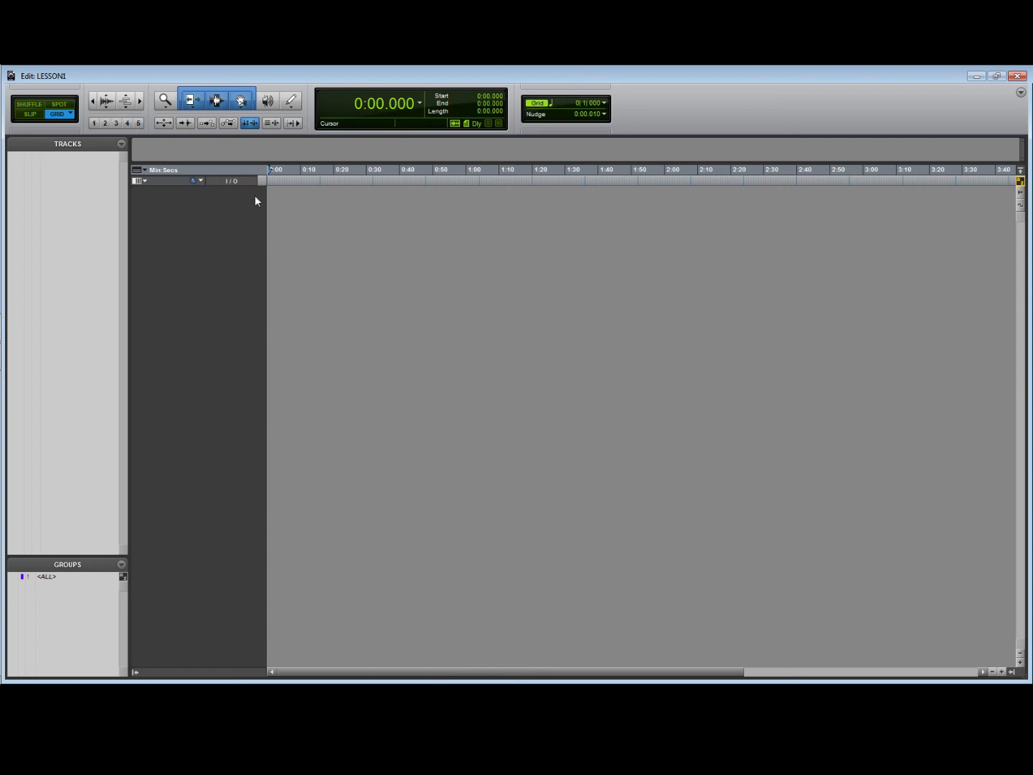
{"action": "mouse_move", "coordinate": [278, 208]}
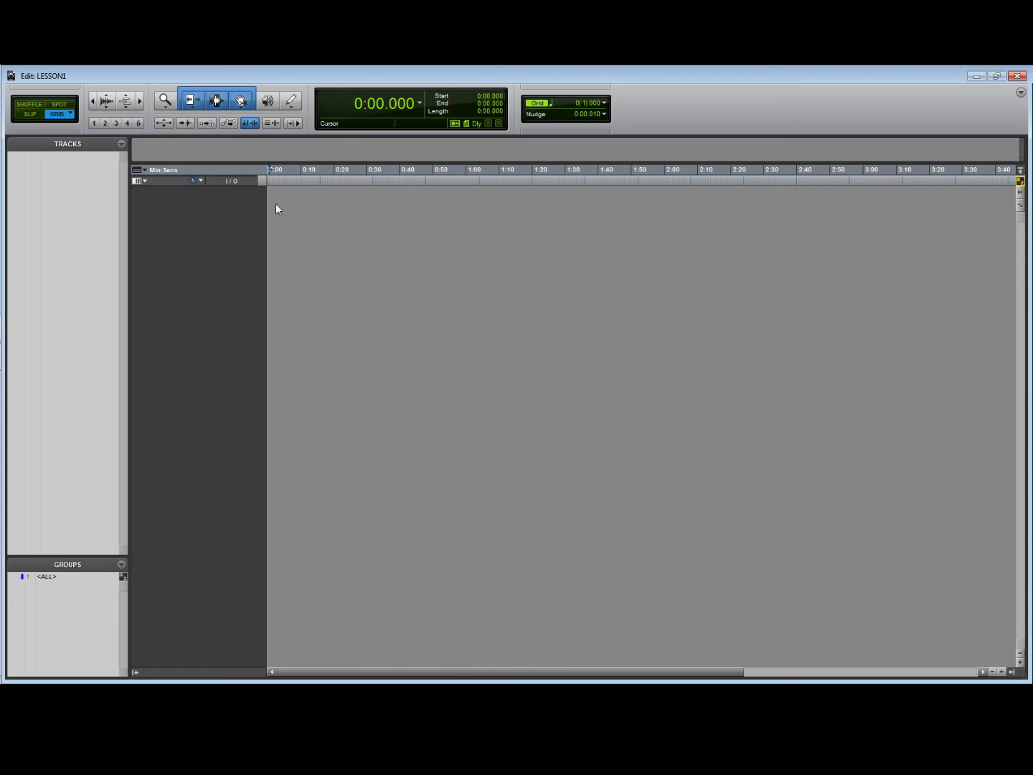